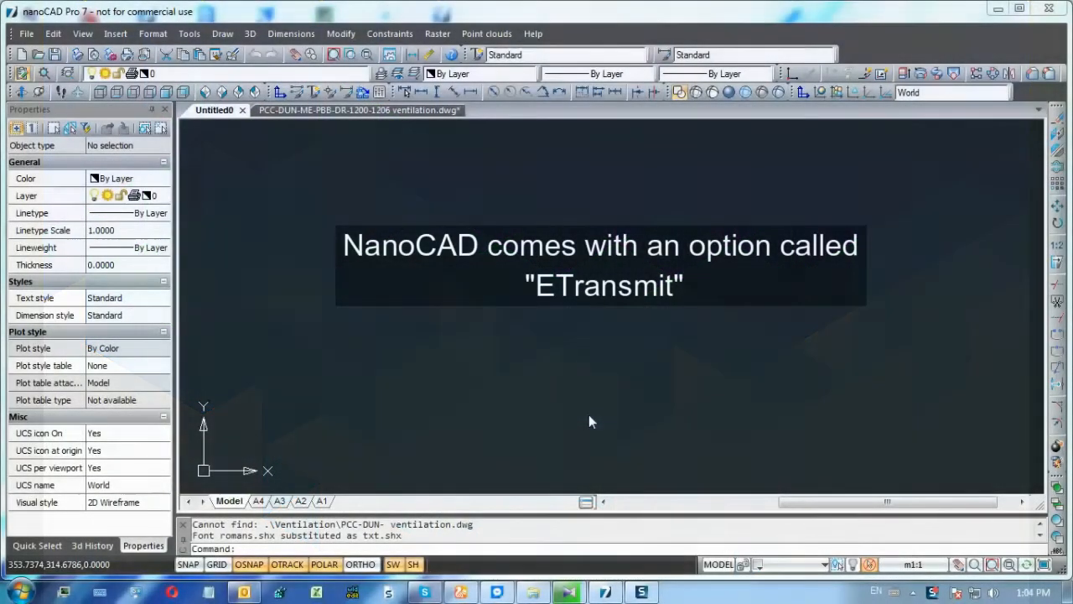
pyautogui.moveTo(399, 359)
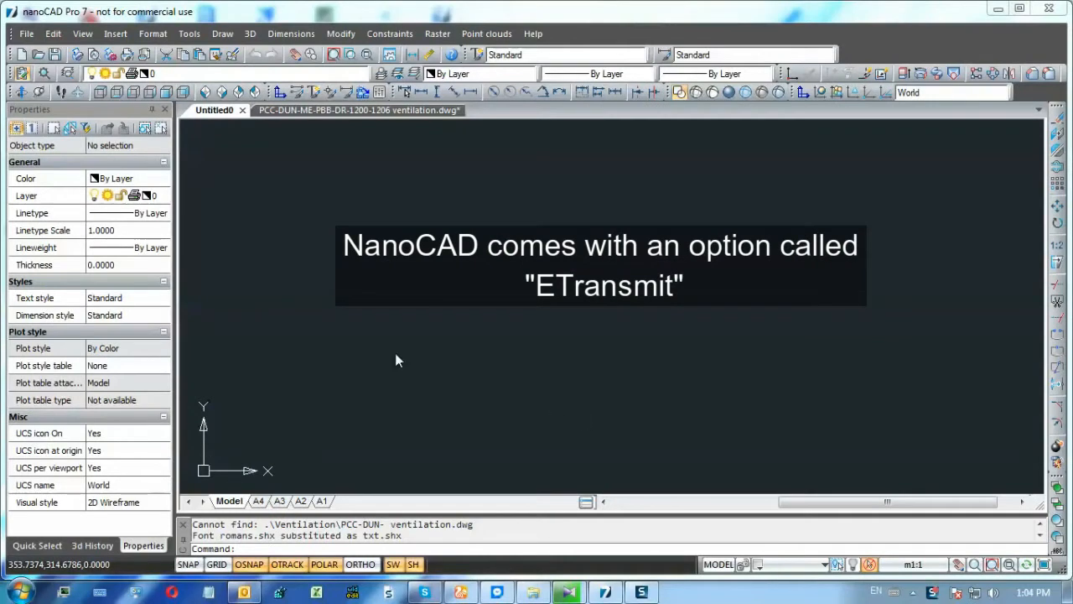
# Step: Switch to the ventilation drawing and browse its line colours and long list of xref layers
pyautogui.click(27, 34)
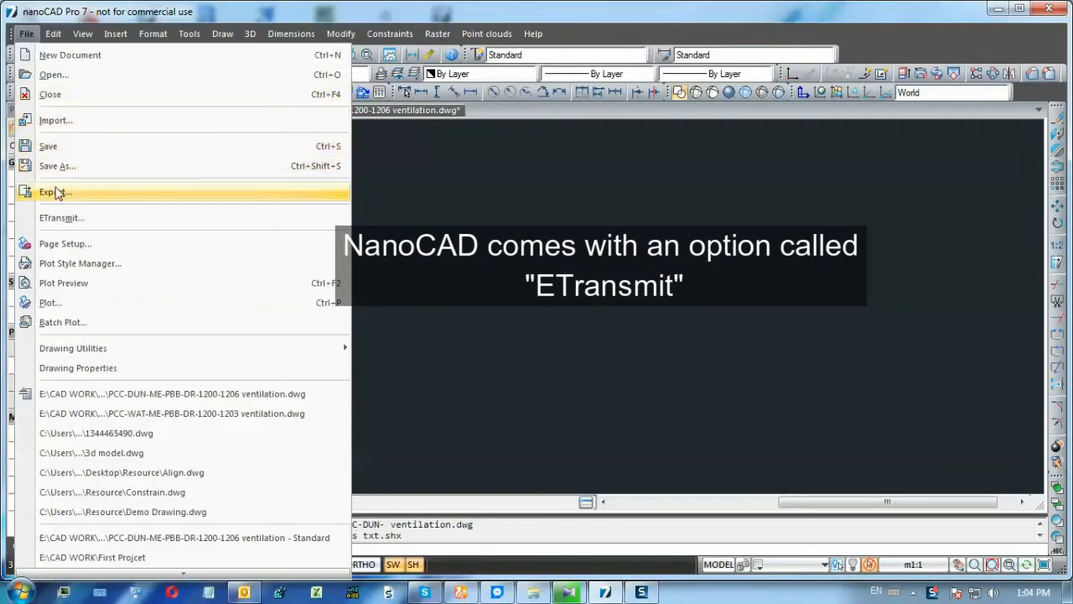
pyautogui.moveTo(262, 238)
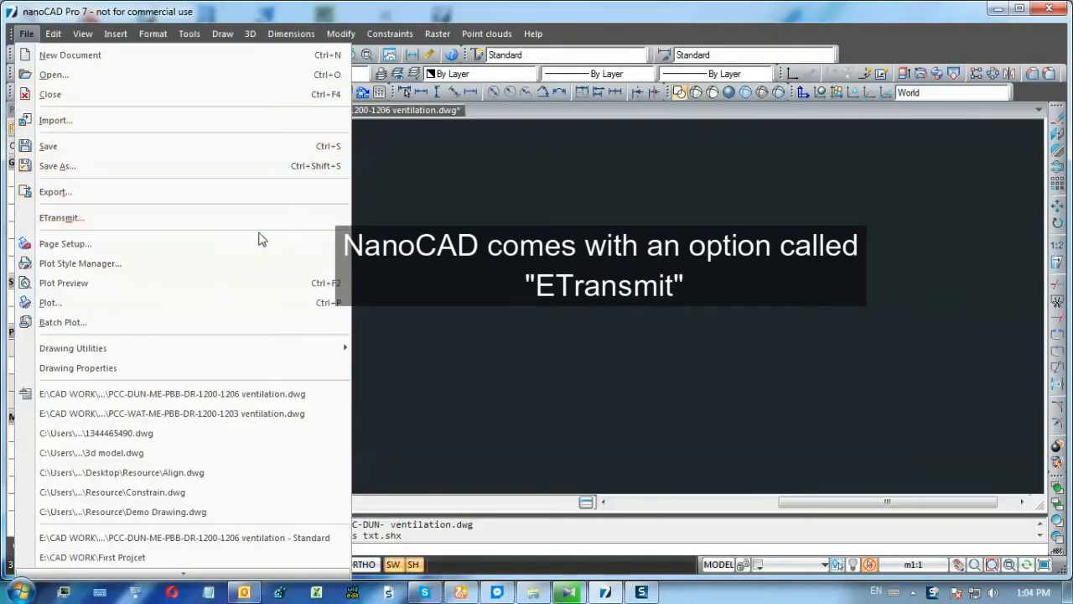
pyautogui.moveTo(490, 215)
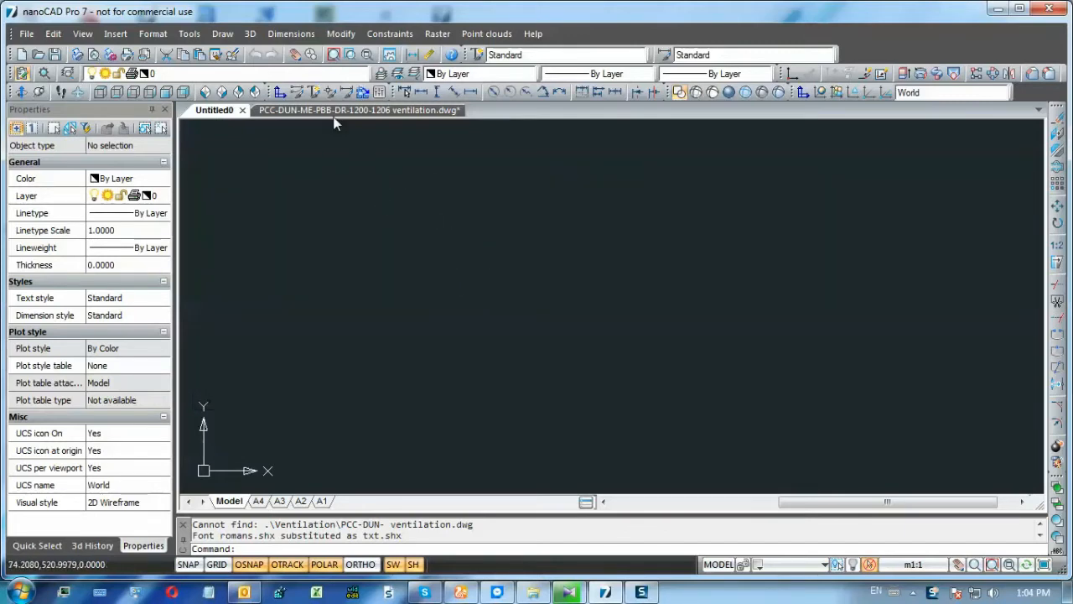
pyautogui.click(359, 110)
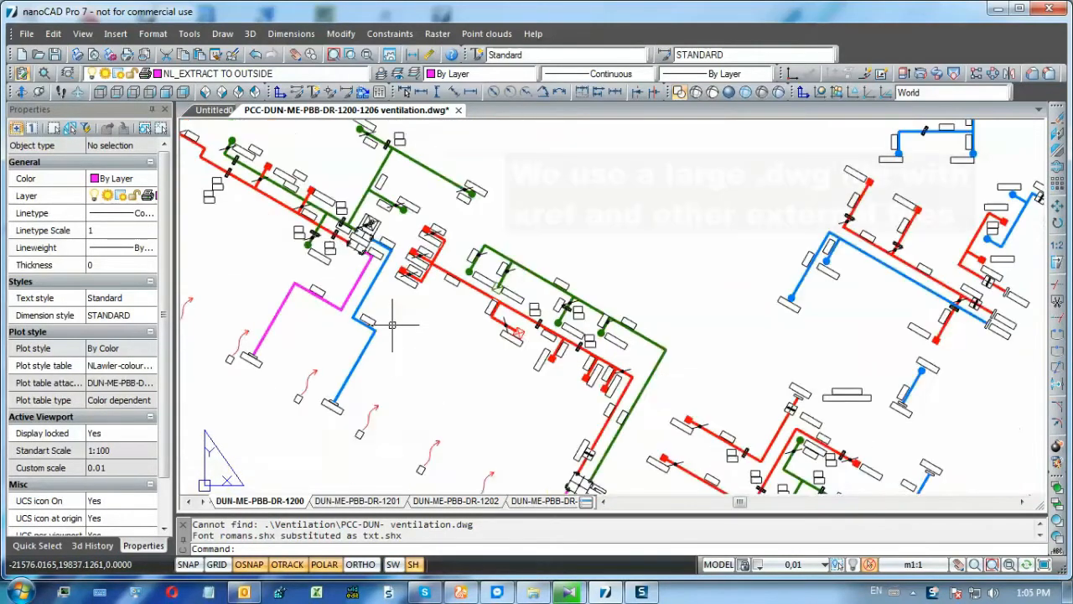
pyautogui.click(527, 74)
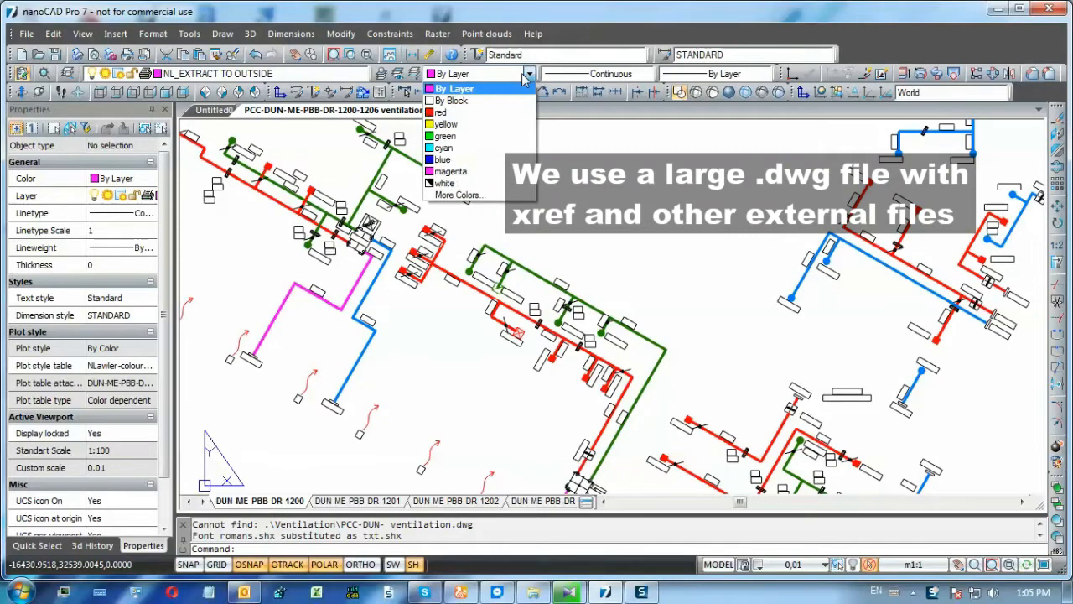
pyautogui.click(456, 74)
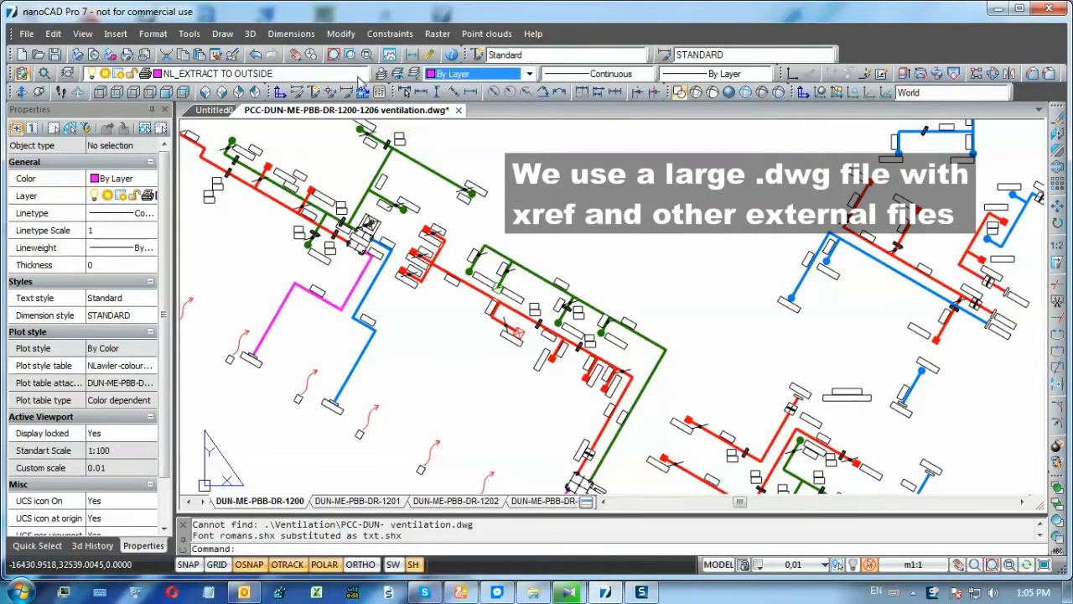
pyautogui.click(362, 74)
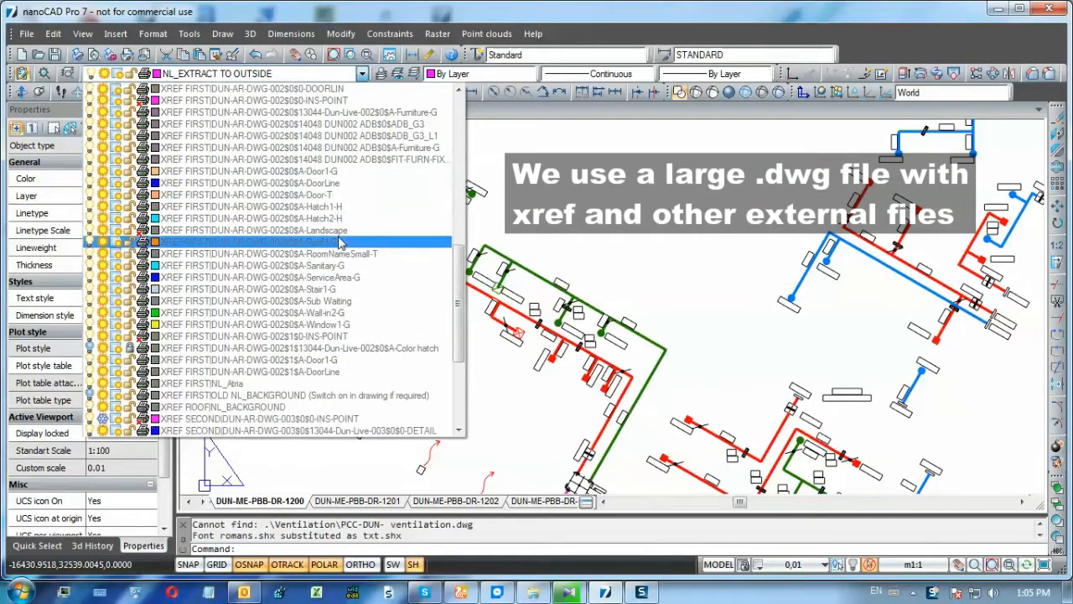
pyautogui.scroll(-3)
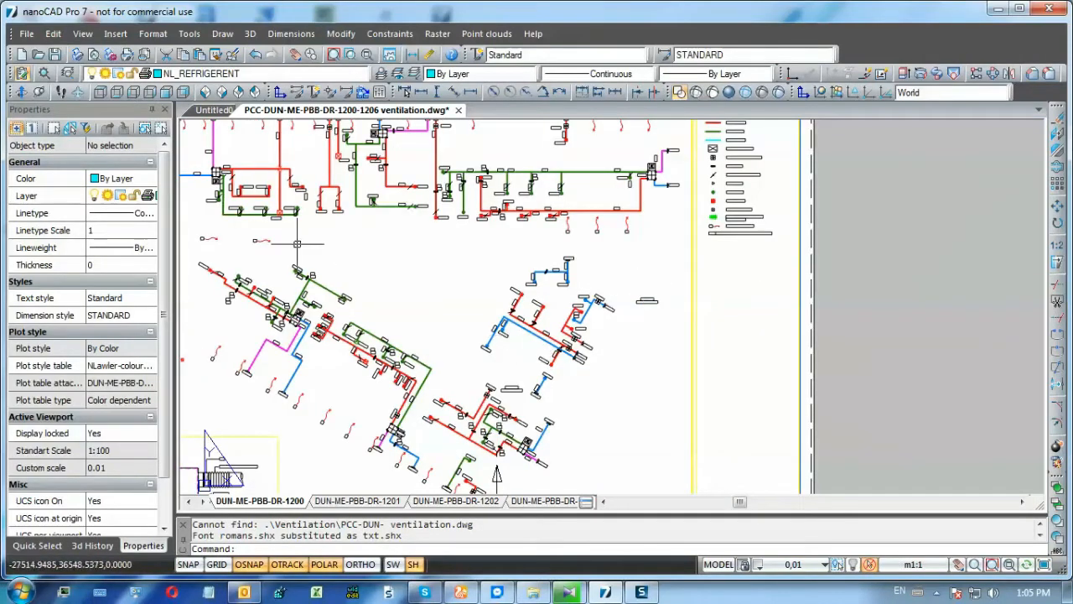
# Step: Launch eTransmit from the File menu and confirm saving the drawing first
pyautogui.click(27, 34)
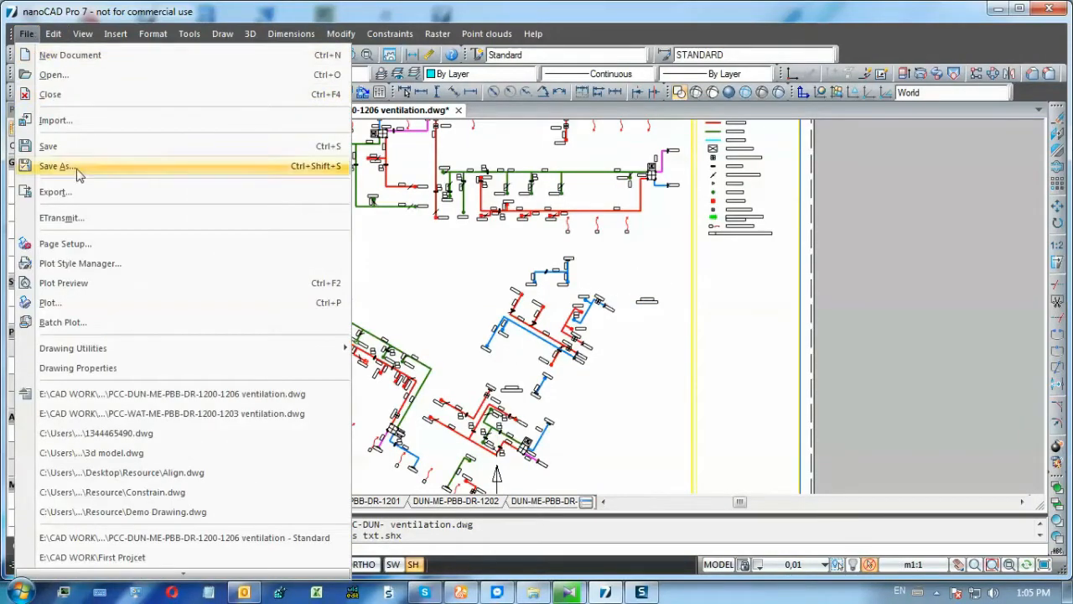
pyautogui.moveTo(60, 218)
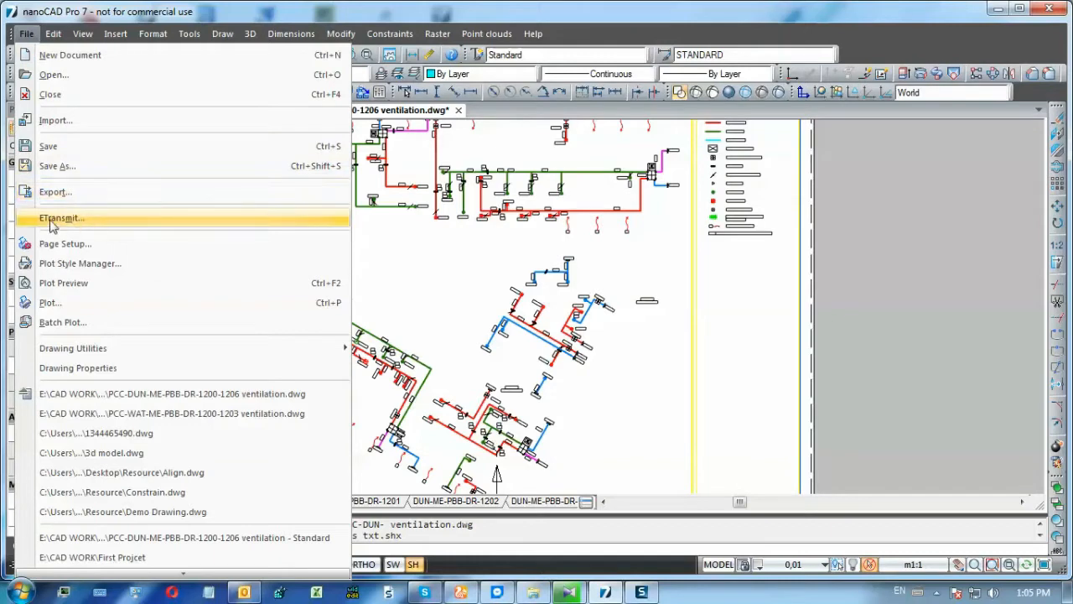
pyautogui.moveTo(121, 191)
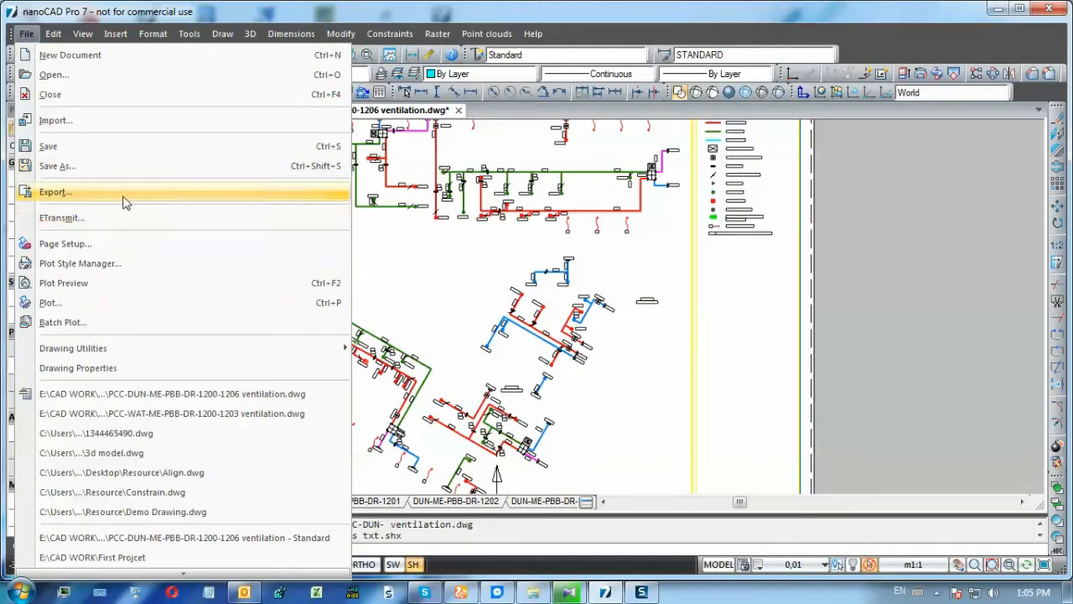
pyautogui.moveTo(87, 218)
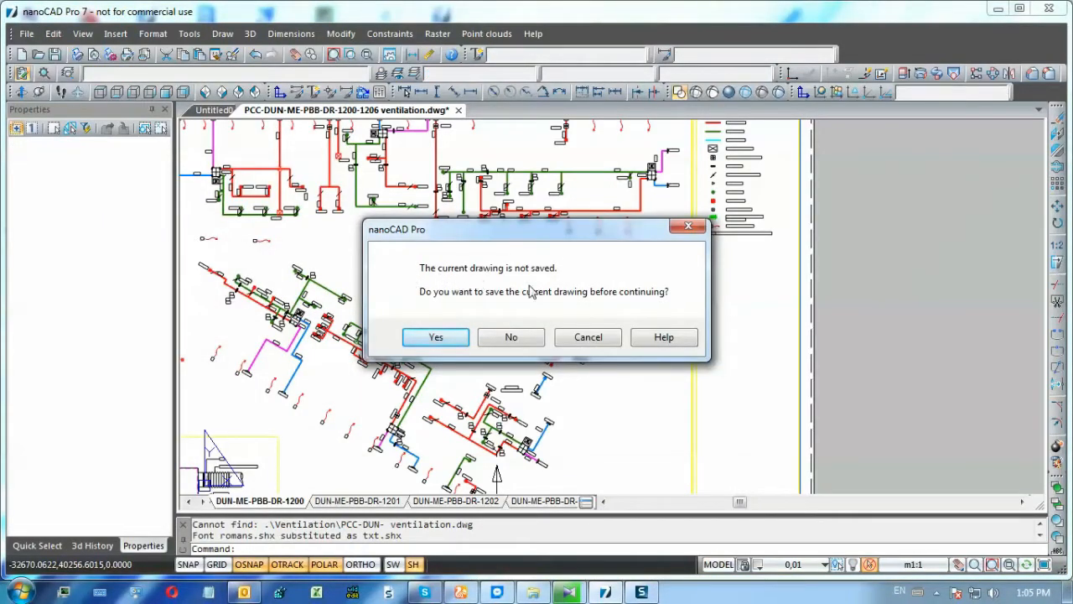
pyautogui.moveTo(436, 335)
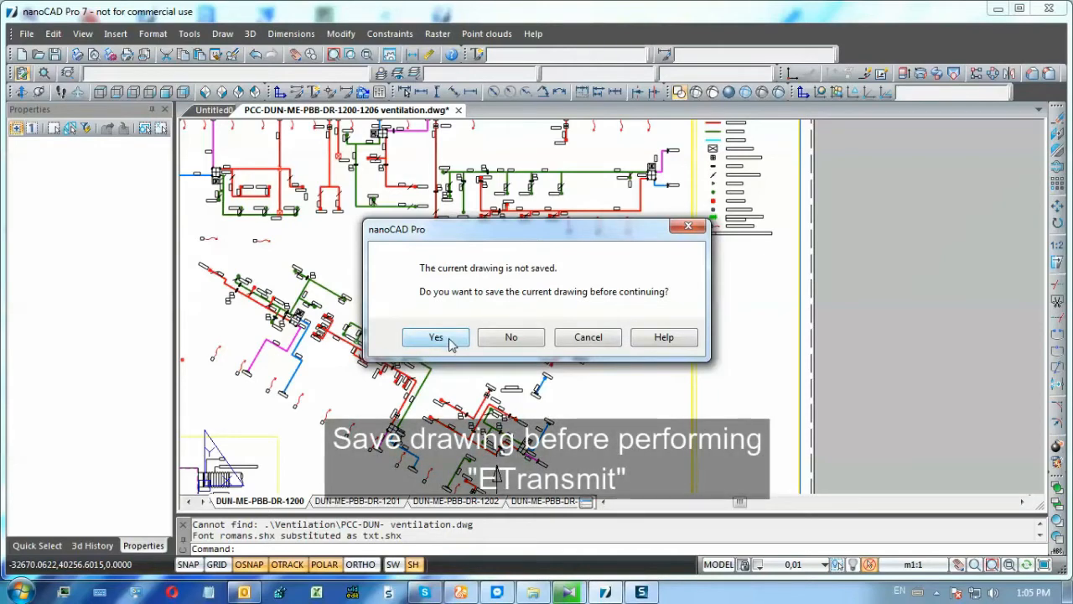
pyautogui.click(436, 335)
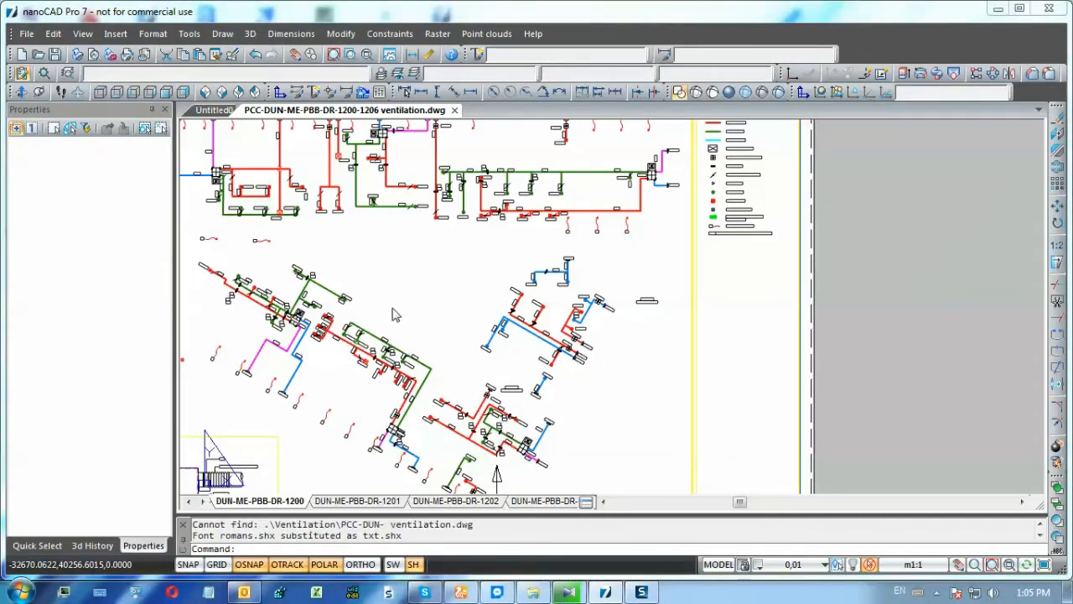
pyautogui.moveTo(27, 33)
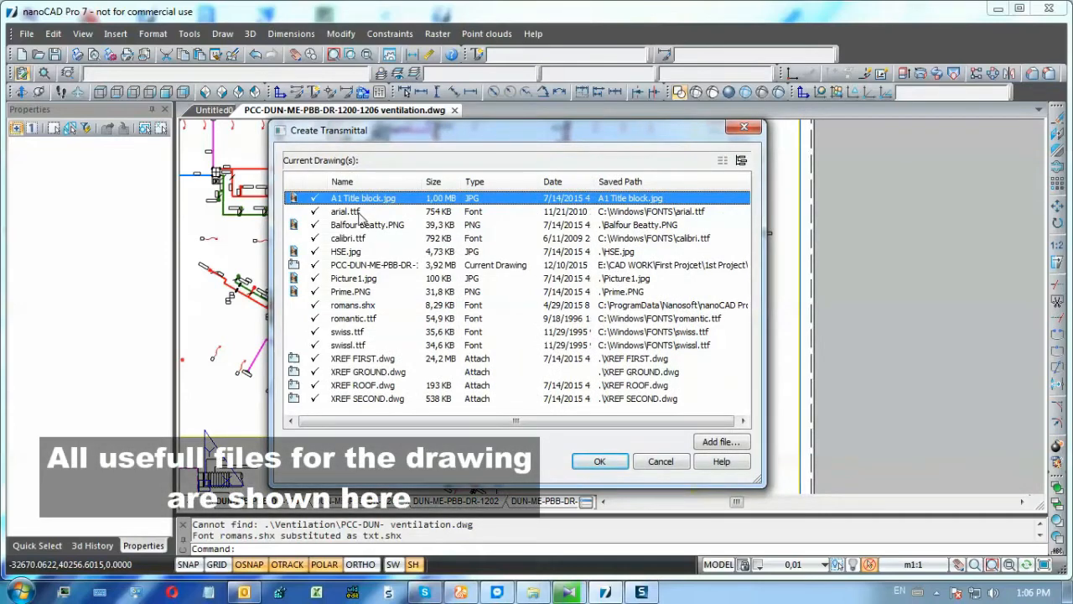
# Step: Inspect the Picture1.jpg and swiss.ttf entries, then browse to add another file
pyautogui.click(352, 278)
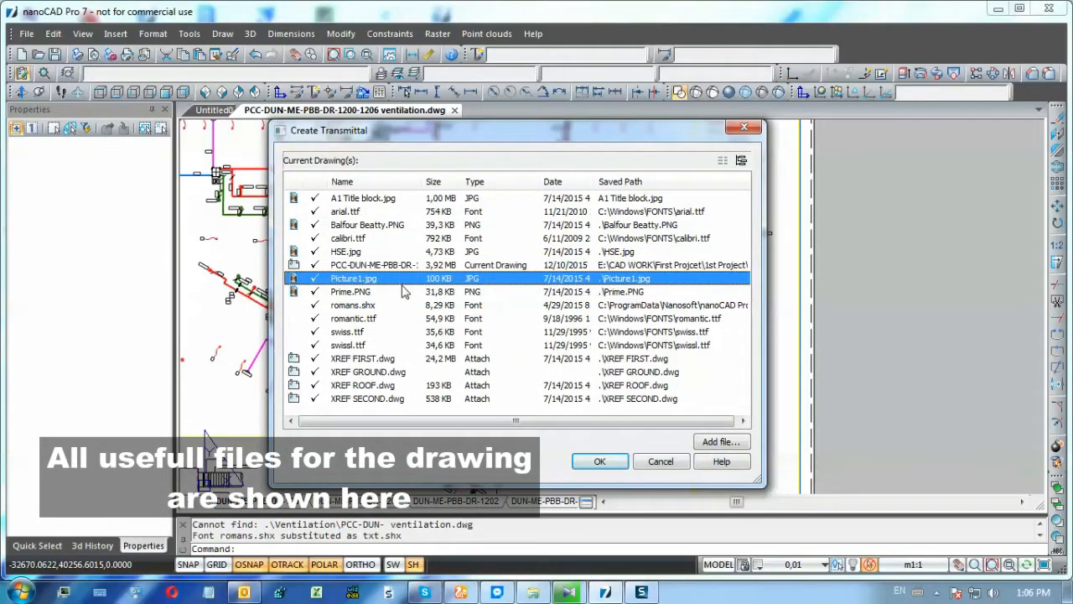
pyautogui.click(345, 332)
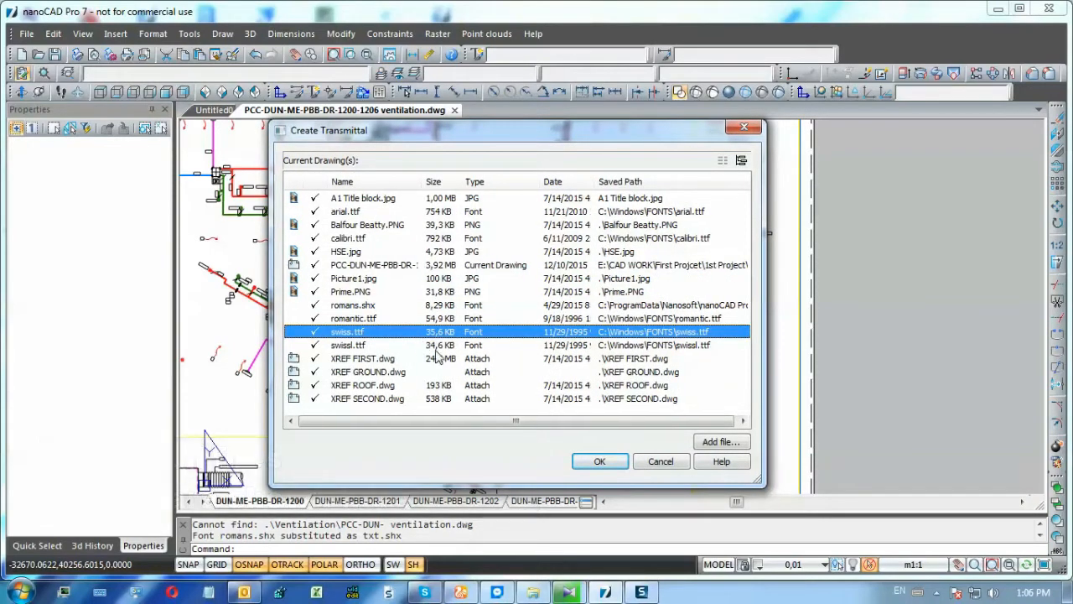
pyautogui.moveTo(570, 327)
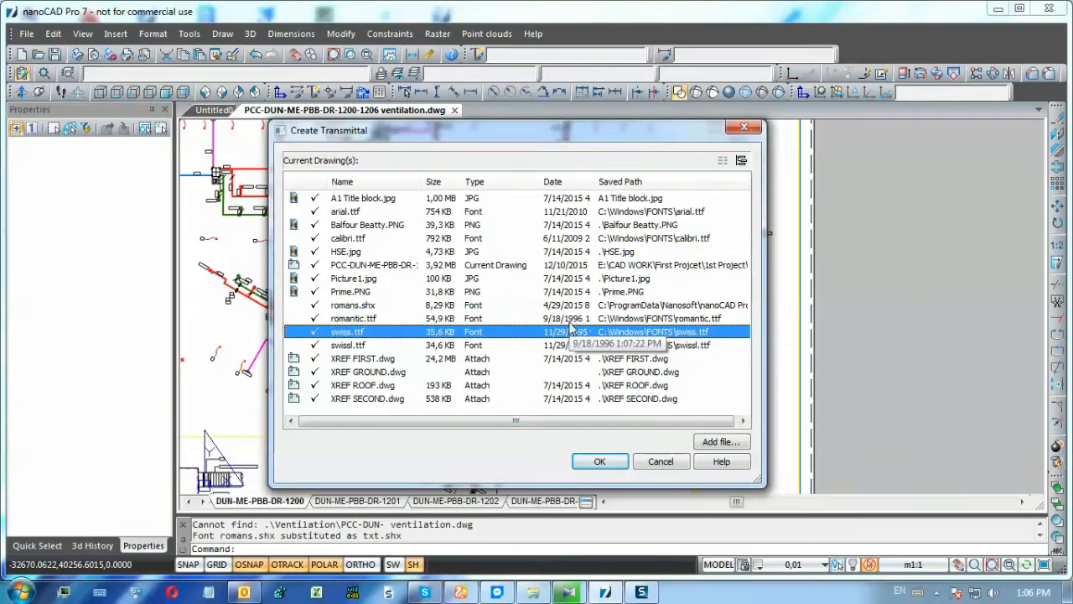
pyautogui.click(719, 443)
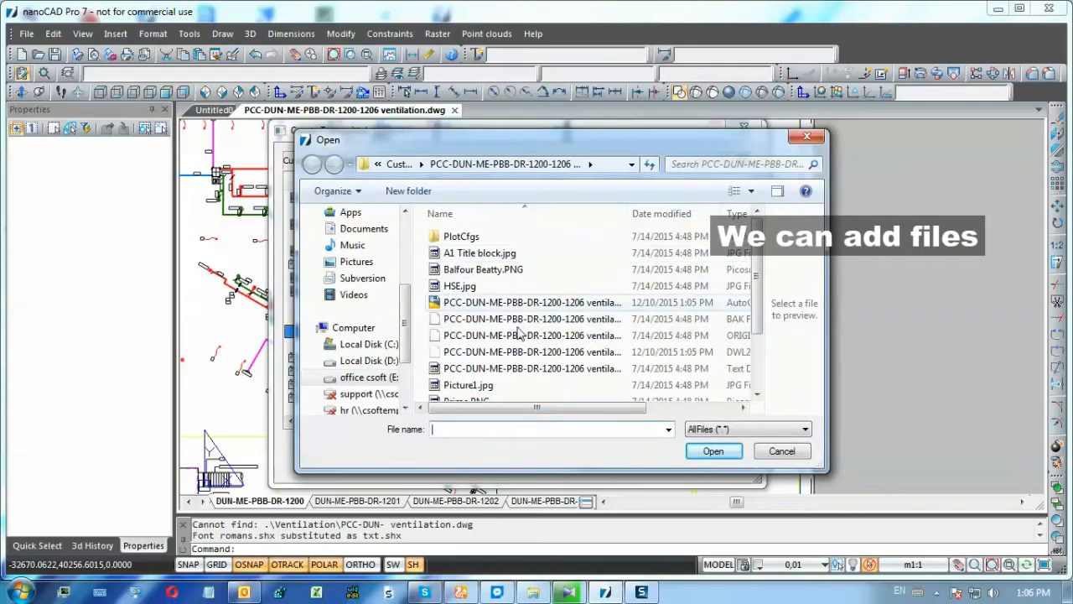
pyautogui.moveTo(534, 352)
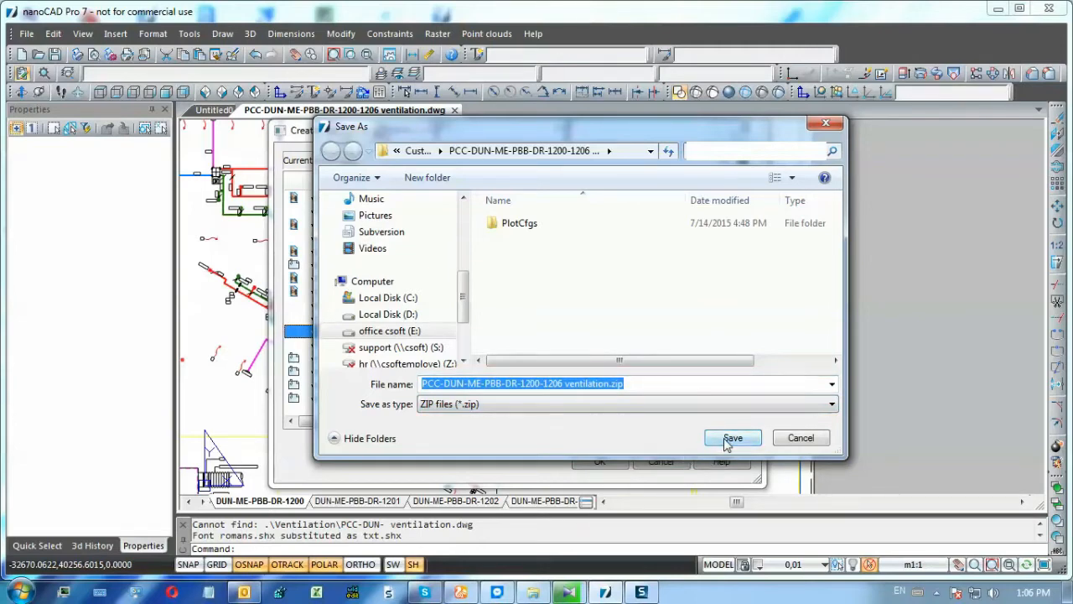
# Step: Save the transmittal package as a ZIP archive in the project folder
pyautogui.click(731, 437)
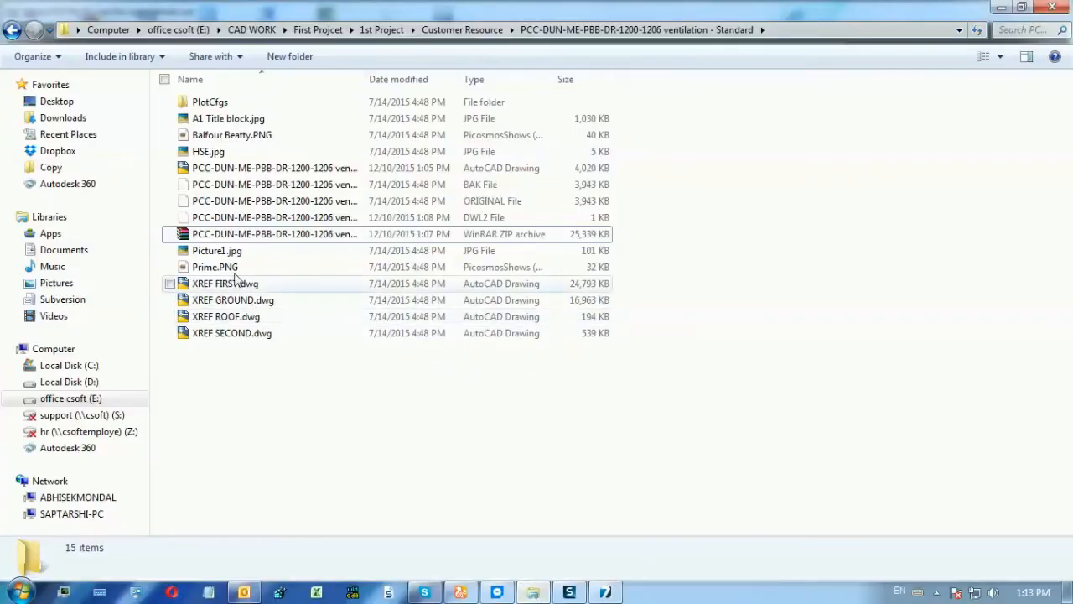
# Step: Open the new ZIP archive in WinRAR to check the drawing, xrefs, fonts and images inside
pyautogui.click(275, 235)
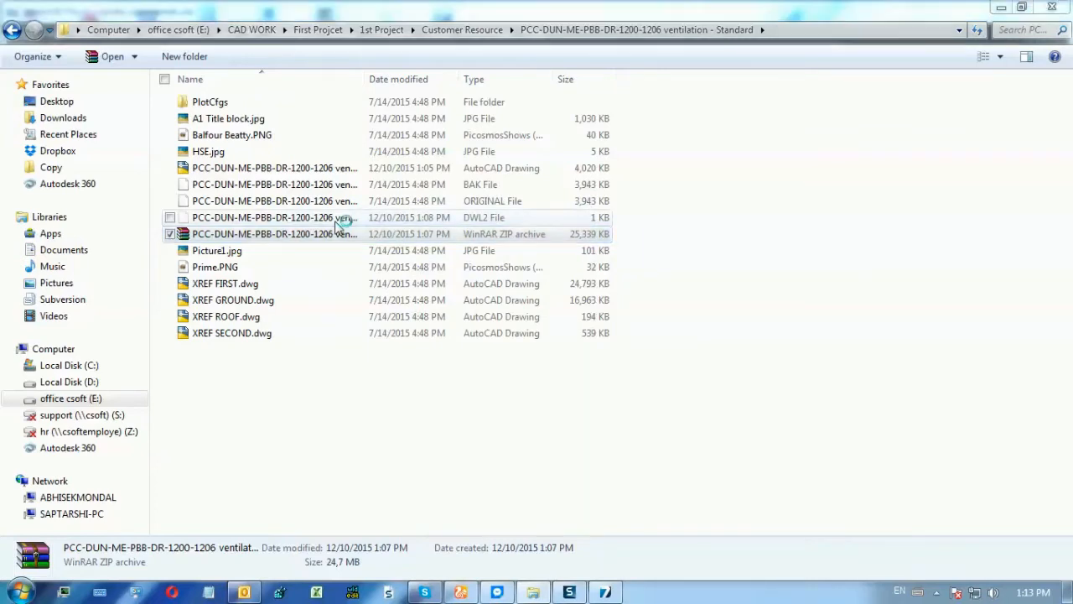
pyautogui.doubleClick(275, 235)
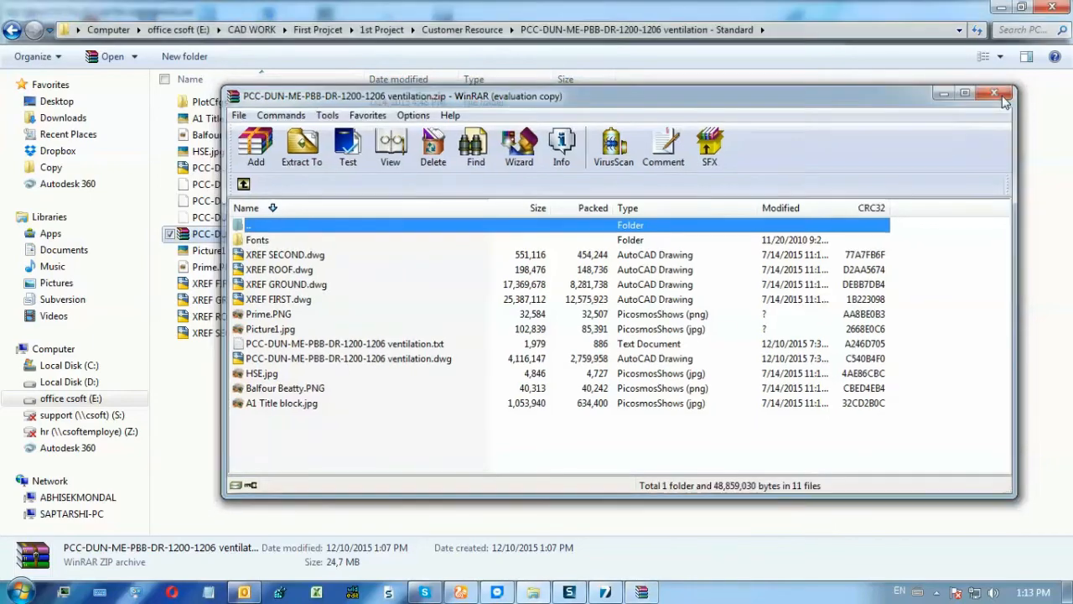
pyautogui.doubleClick(349, 359)
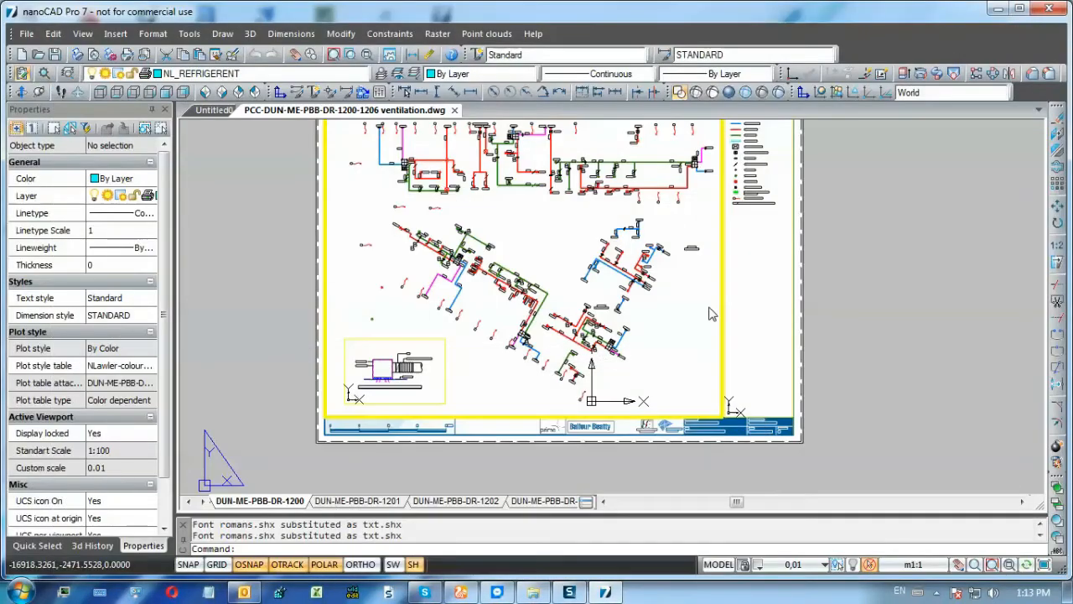